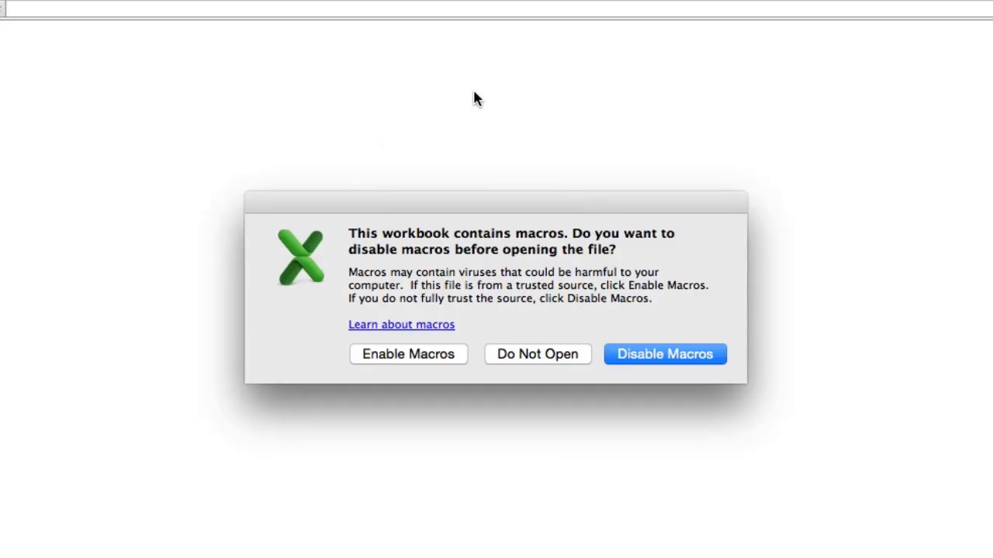
pyautogui.moveTo(409, 354)
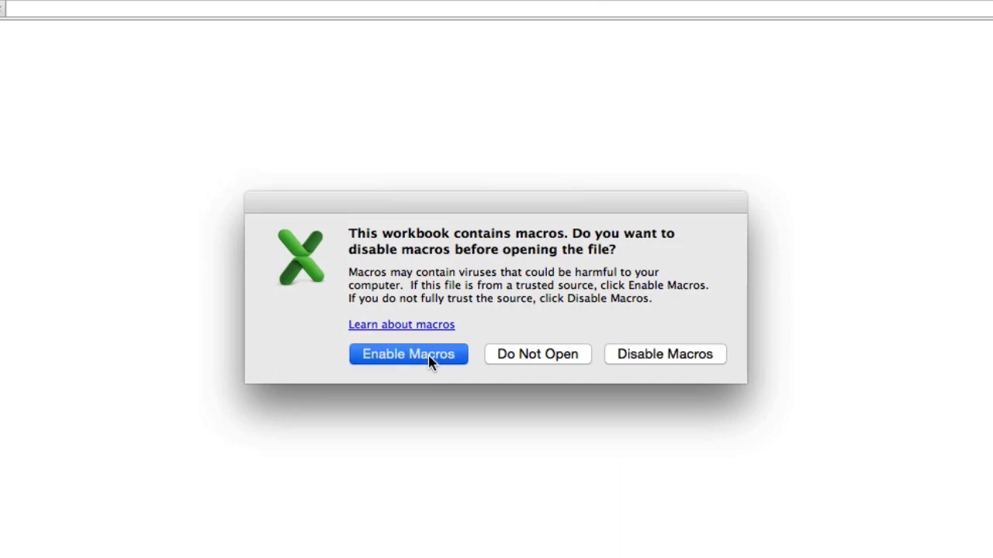
# Step: Enable macros in the security warning so the Vidiseo template opens
pyautogui.click(408, 354)
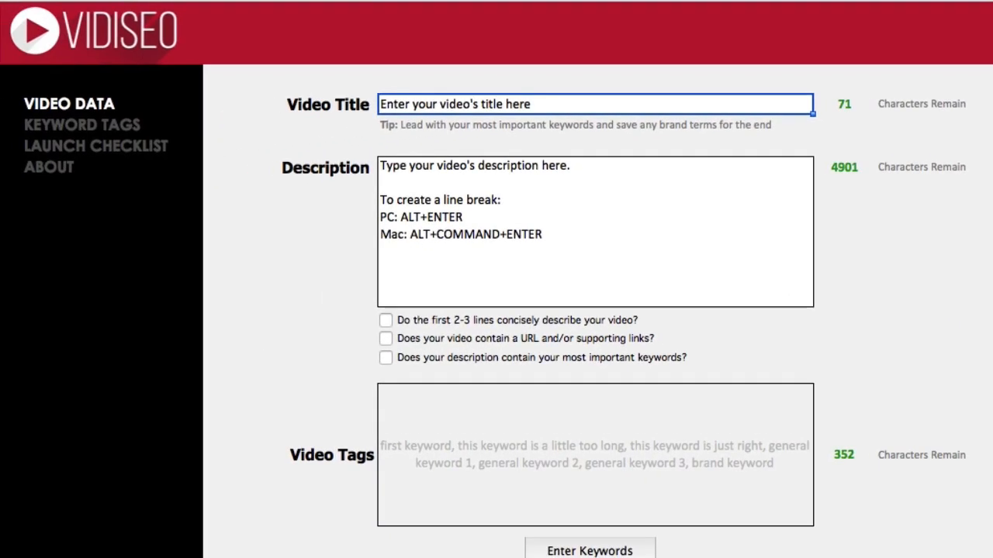
# Step: Enter title 'YouTube Upload Checklist FREE' and description, and tick the three description checks
pyautogui.write('YouTube Uplo')
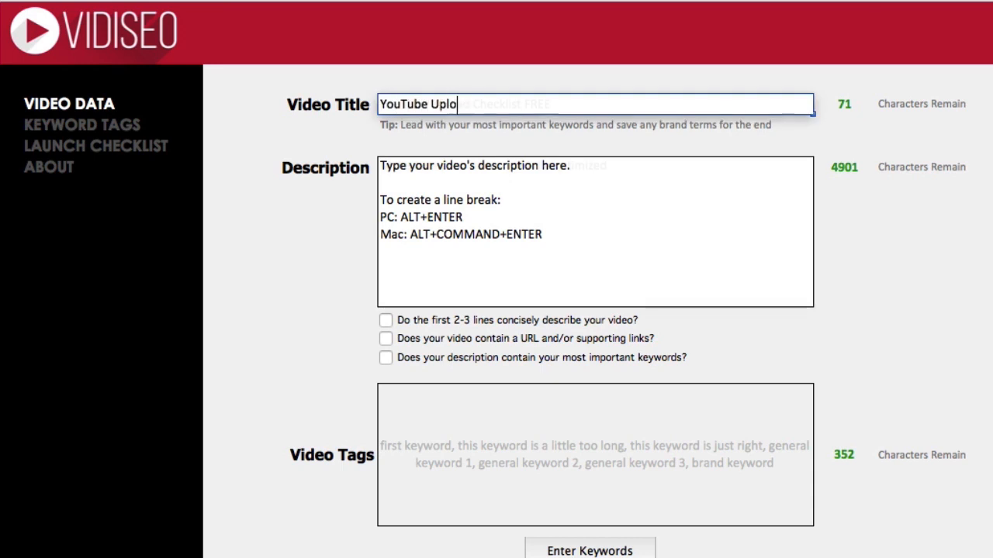
pyautogui.write('Make sure your videos are fully optimized before and after they')
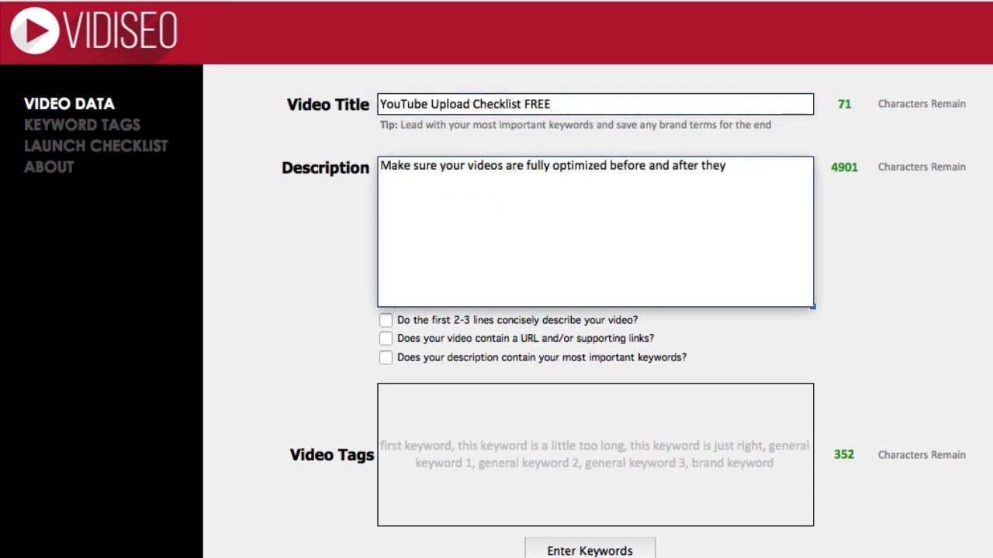
pyautogui.click(385, 320)
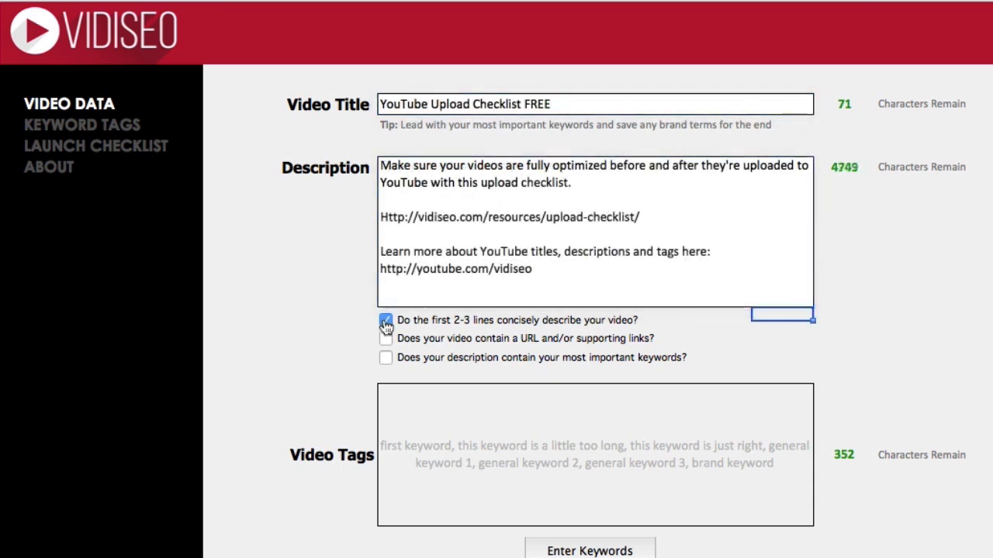
pyautogui.click(385, 338)
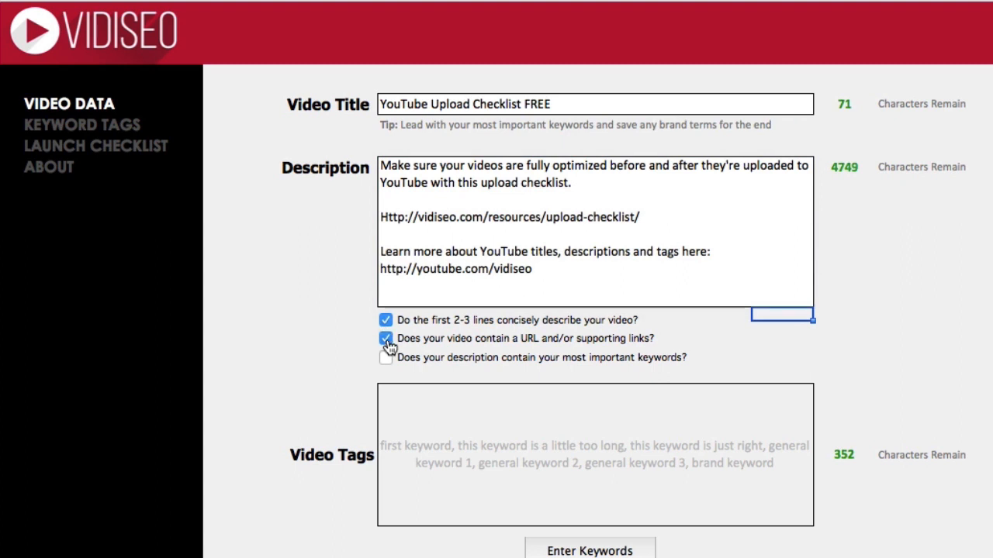
pyautogui.click(385, 358)
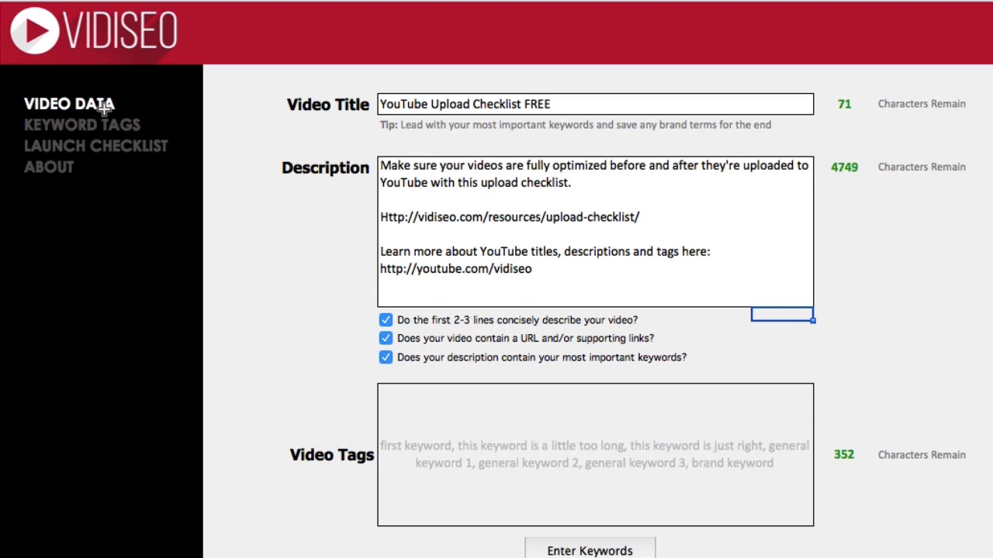
# Step: On the Keyword Tags page, enter specific and general keywords plus brand tag VIDISEO
pyautogui.click(82, 125)
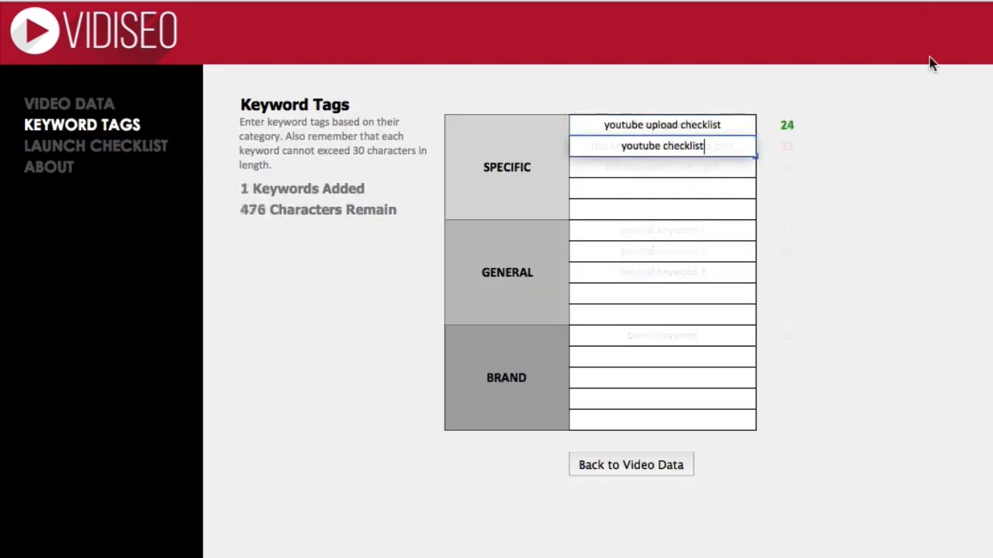
pyautogui.write('youtube metadata')
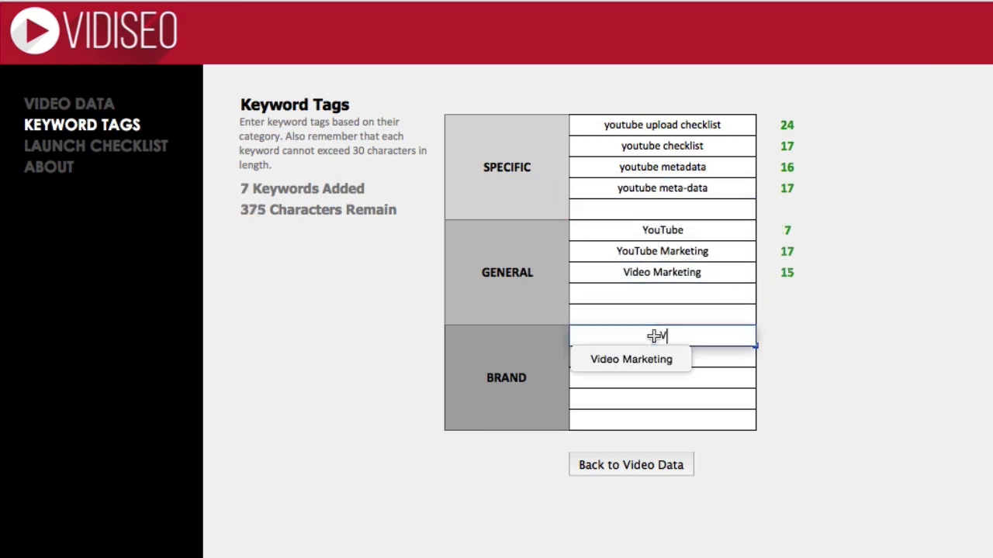
pyautogui.write('VIDISEO')
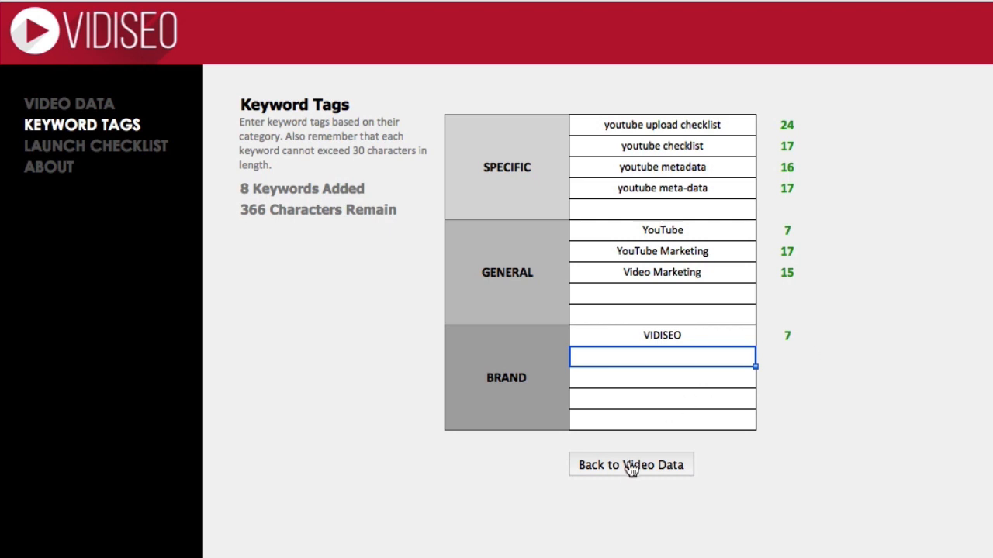
# Step: Go back to the Video Data sheet to see all eight tags listed
pyautogui.click(631, 465)
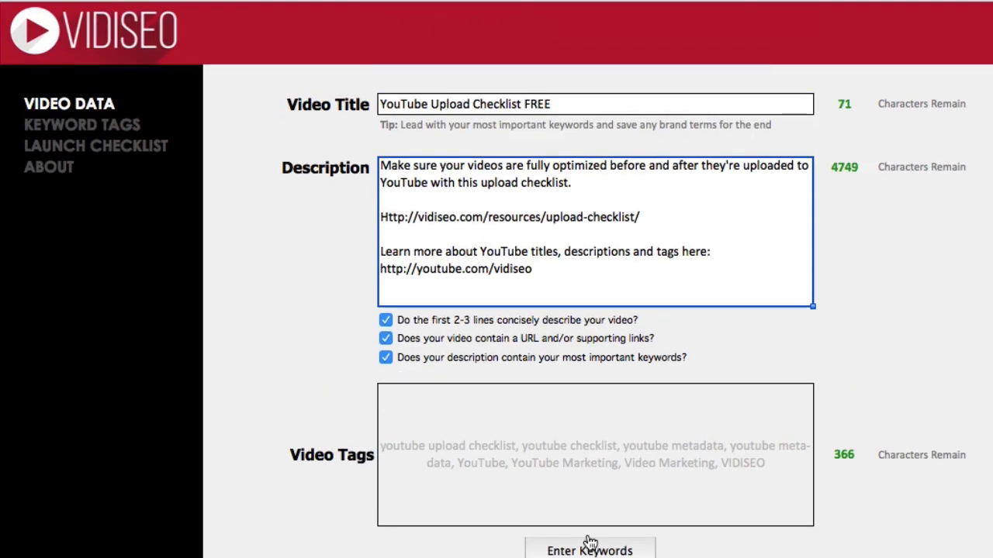
# Step: Tick 'Video Uploaded as Private/Unlisted' on the launch checklist and note 'MB - H' beside it
pyautogui.click(96, 146)
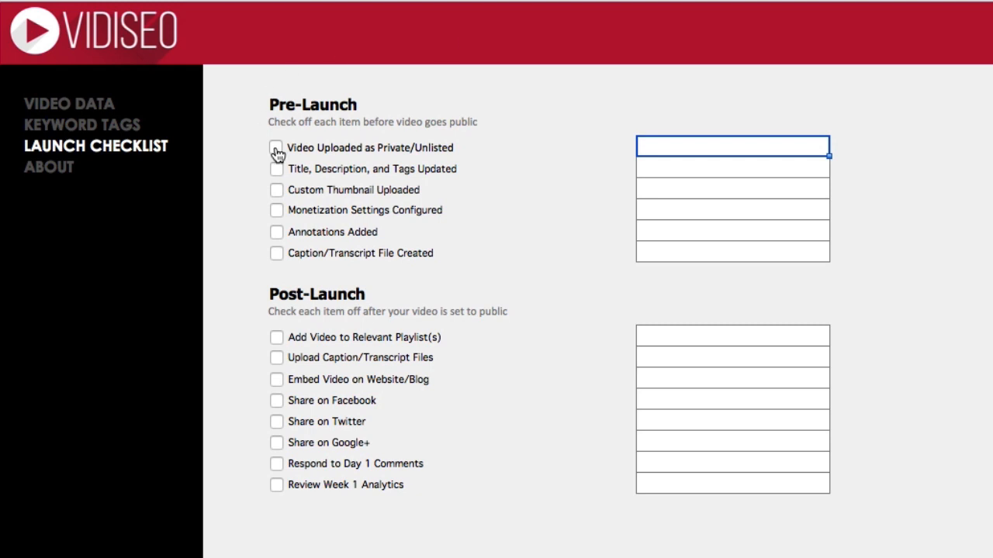
pyautogui.click(276, 148)
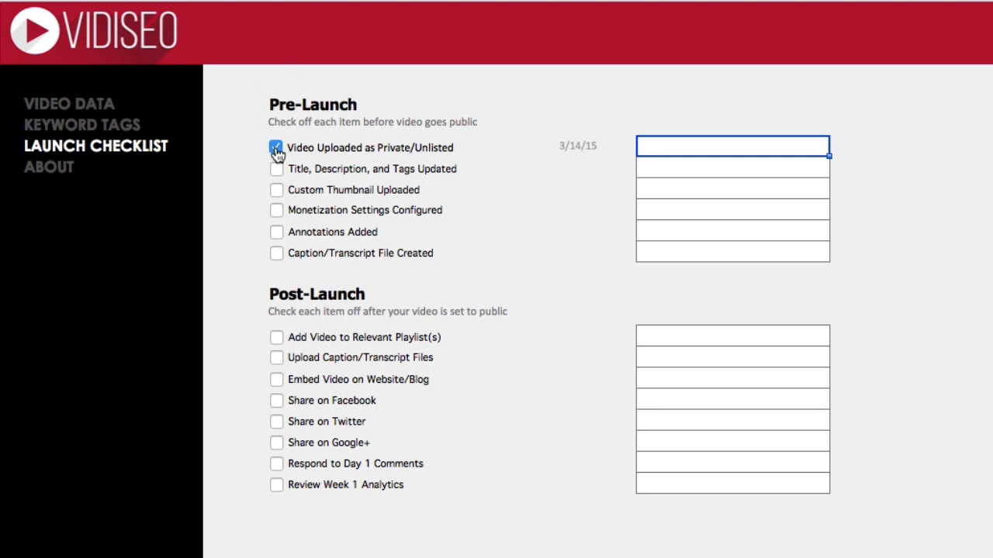
pyautogui.click(277, 148)
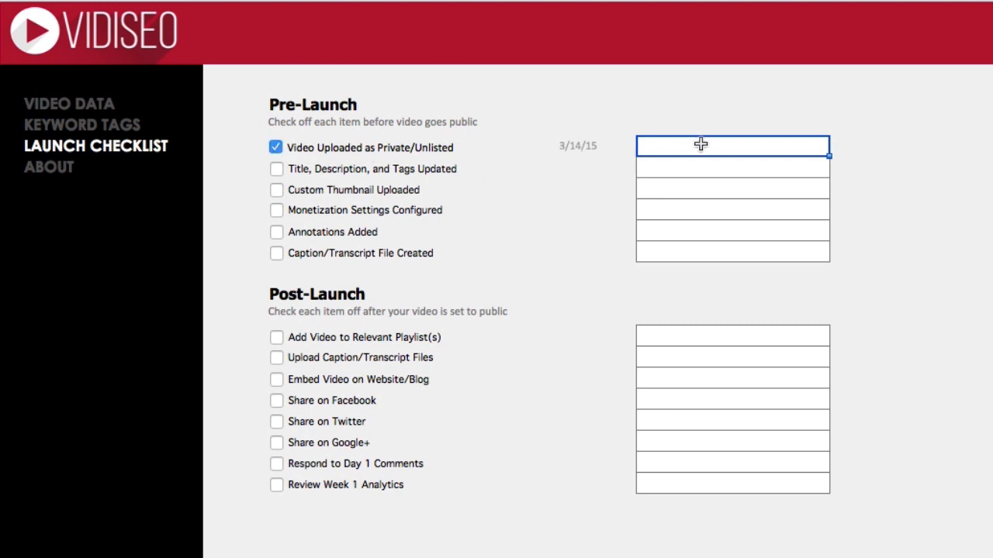
pyautogui.write('MB - H')
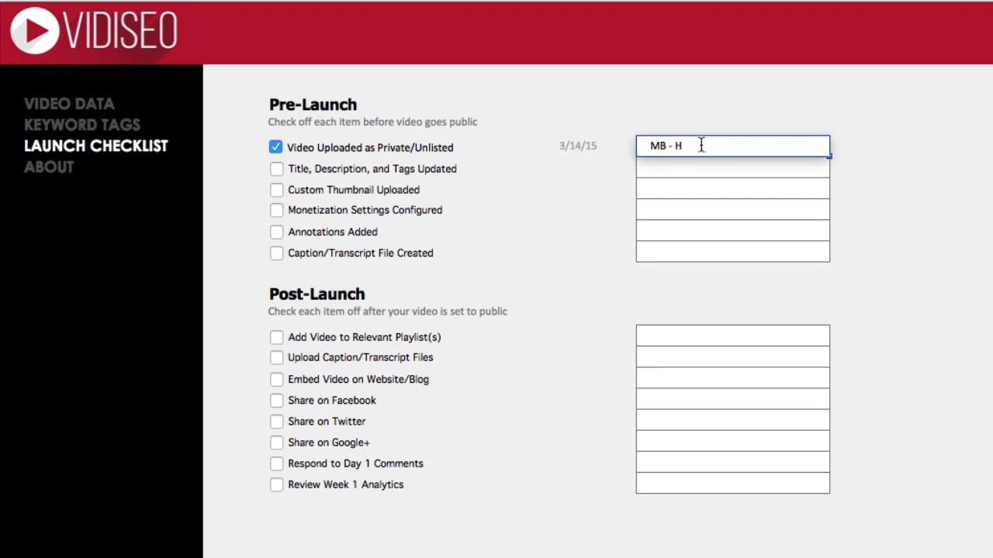